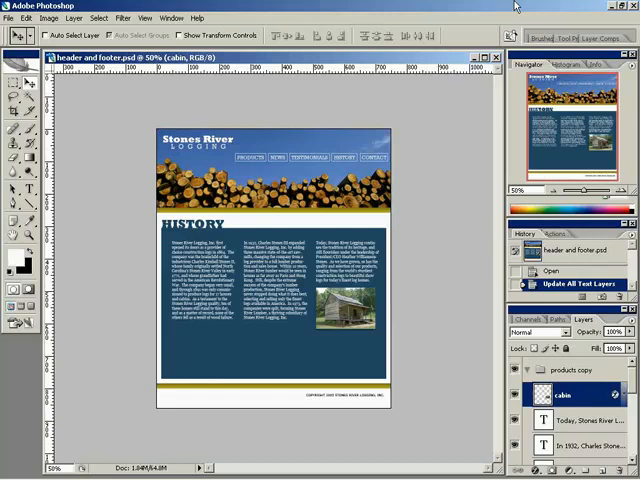
mouse_move(450, 190)
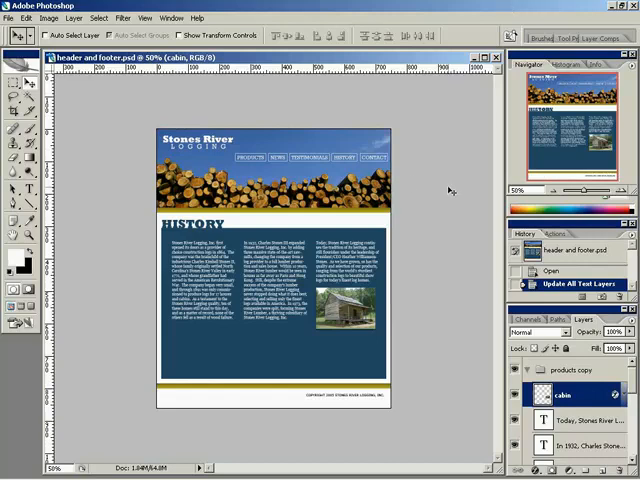
mouse_move(248, 245)
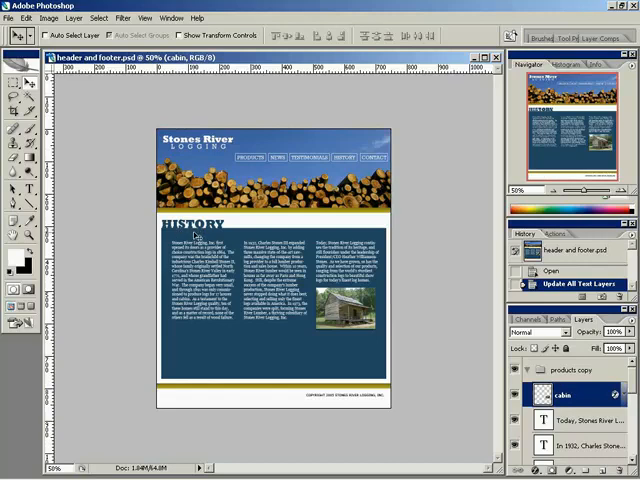
- Rename the copied products group holding the History page layers to history
left_click(570, 370)
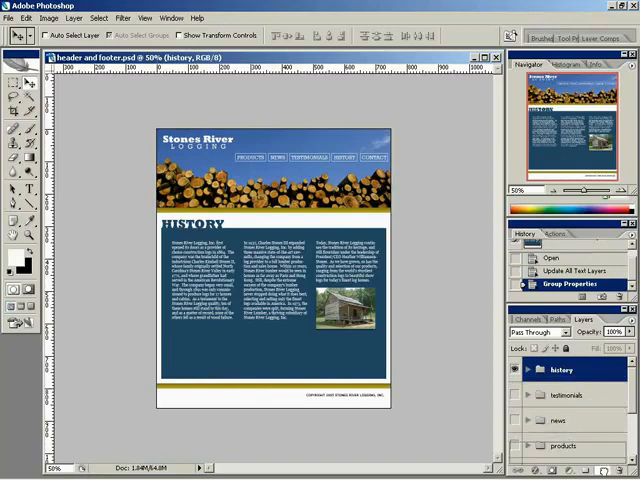
- Duplicate the history group and rename the copy contact
left_click(562, 393)
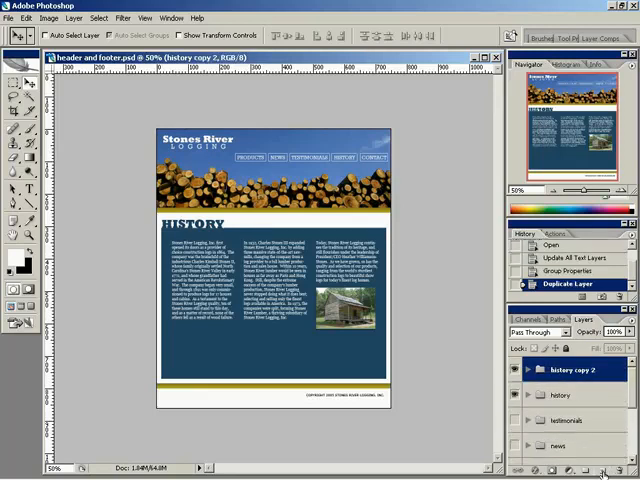
left_click(529, 369)
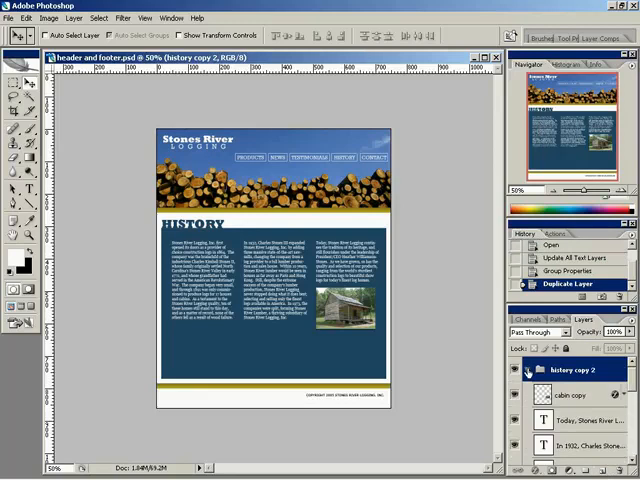
double_click(572, 369)
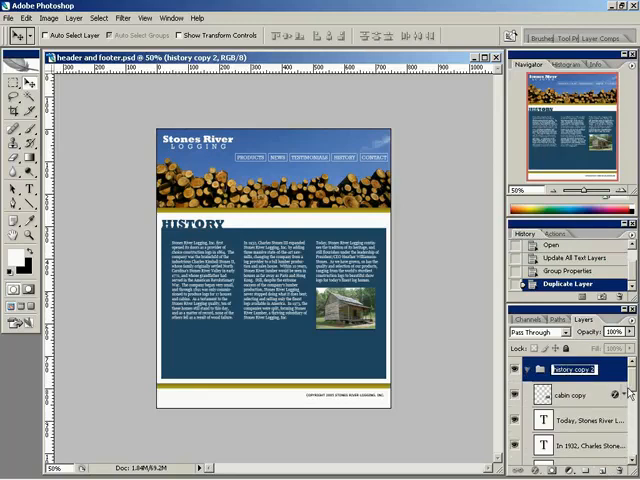
type("contact!")
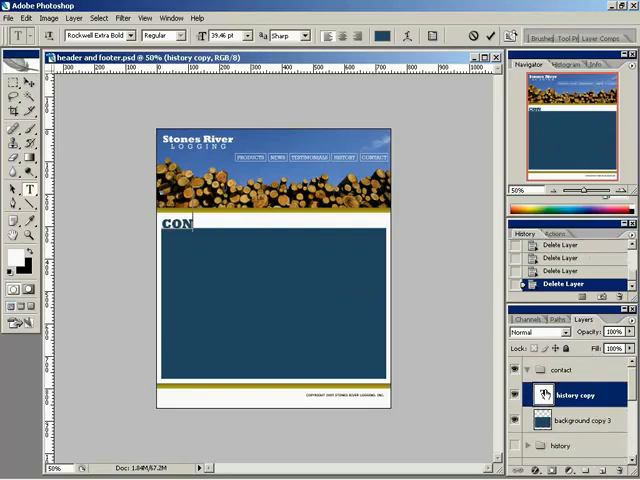
- Edit the copied page heading to read CONTACT
type("TACT")
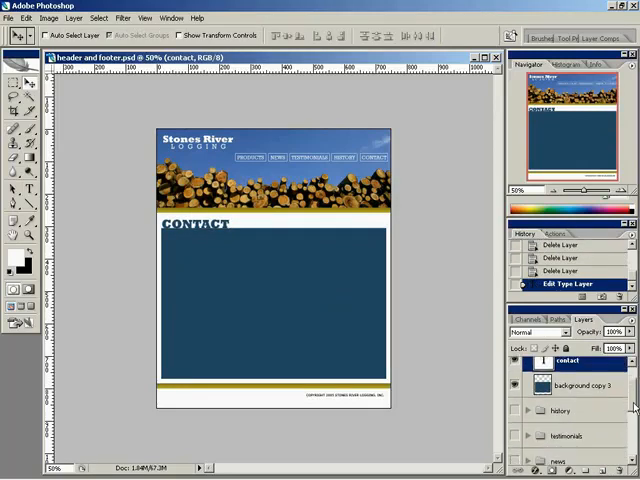
left_click(526, 371)
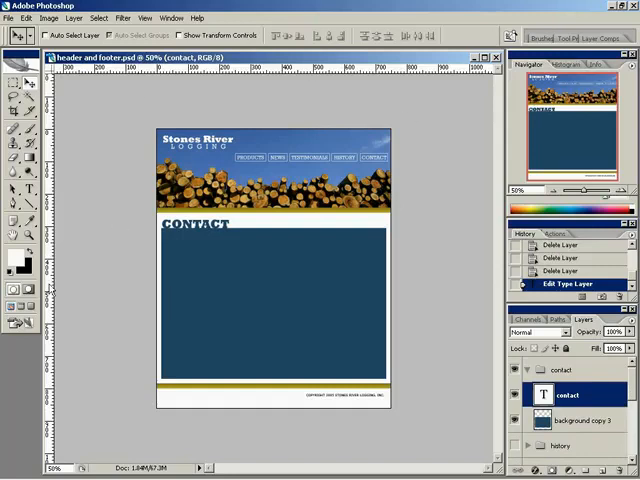
left_click(25, 197)
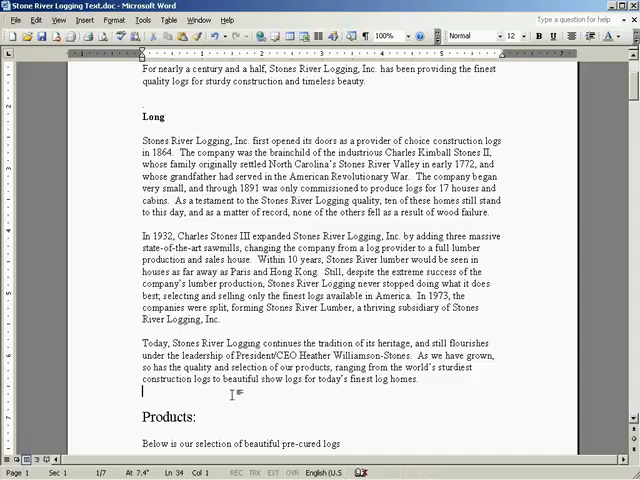
- Scroll the Word site copy past History, Products and News to the testimonials on page 5
scroll("down", 3)
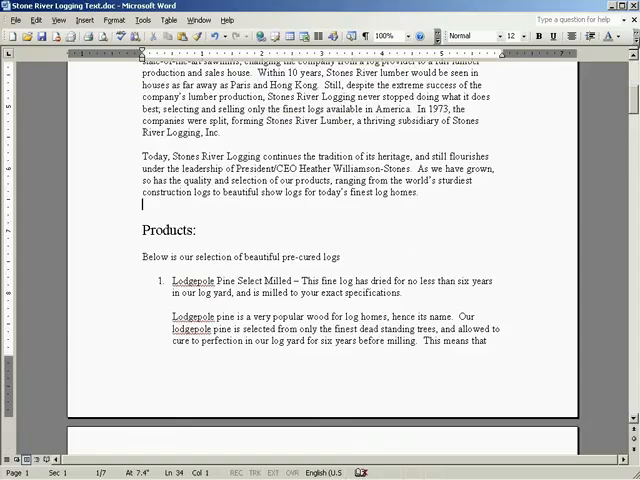
scroll("down", 3)
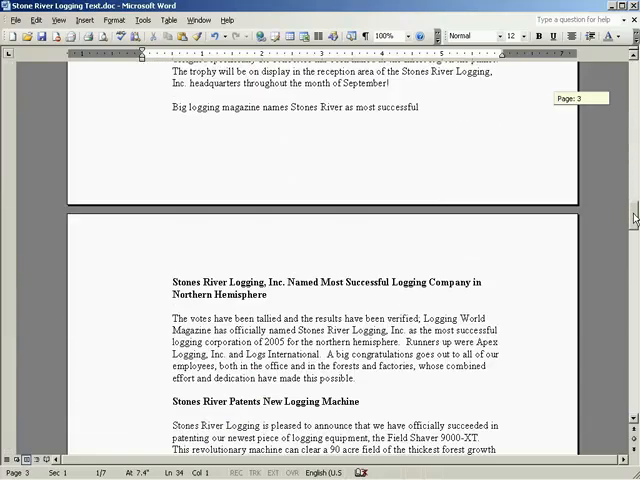
scroll("down", 3)
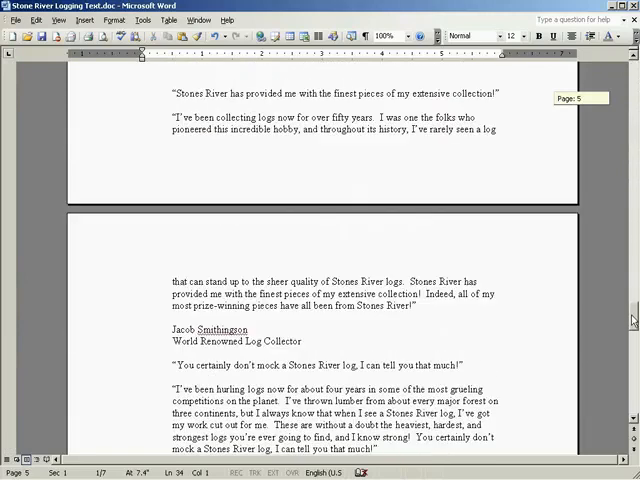
scroll("down", 3)
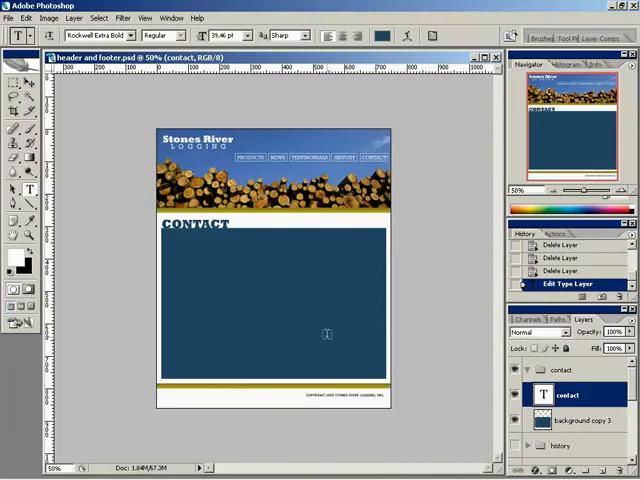
mouse_move(308, 305)
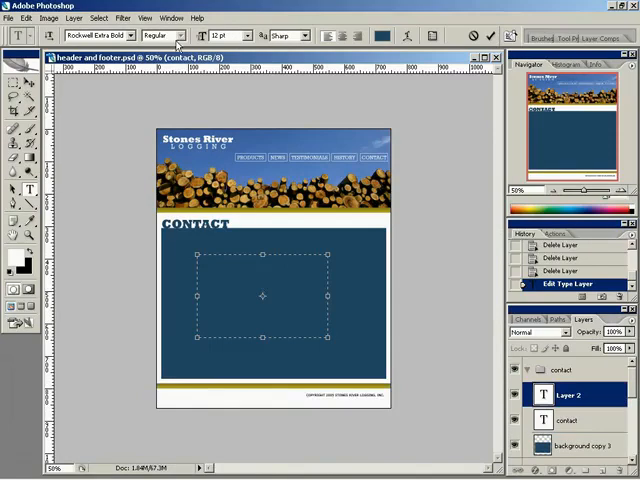
- Set white as the text colour for the Verdana 12 pt paragraph box
left_click(384, 36)
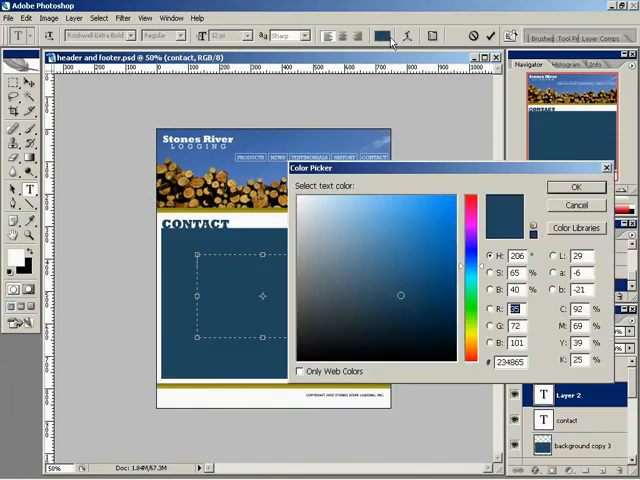
left_click(576, 187)
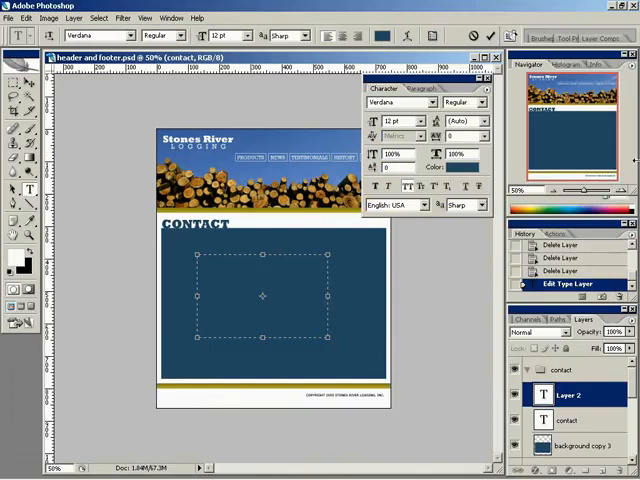
left_click(465, 168)
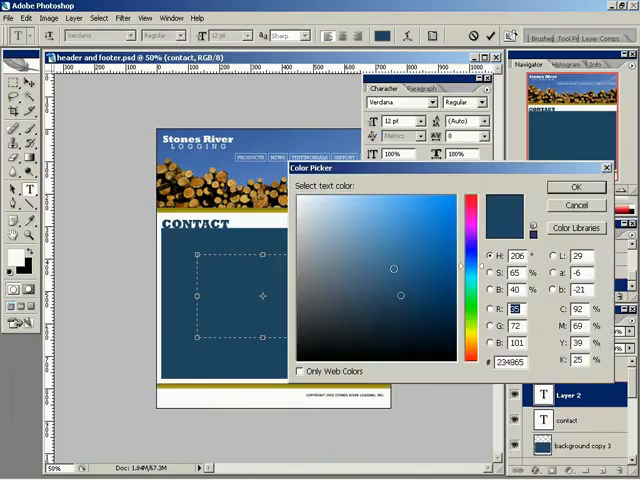
left_click(575, 187)
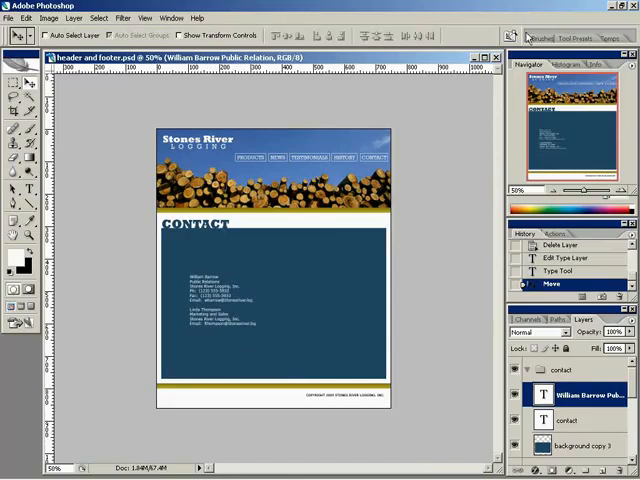
mouse_move(604, 138)
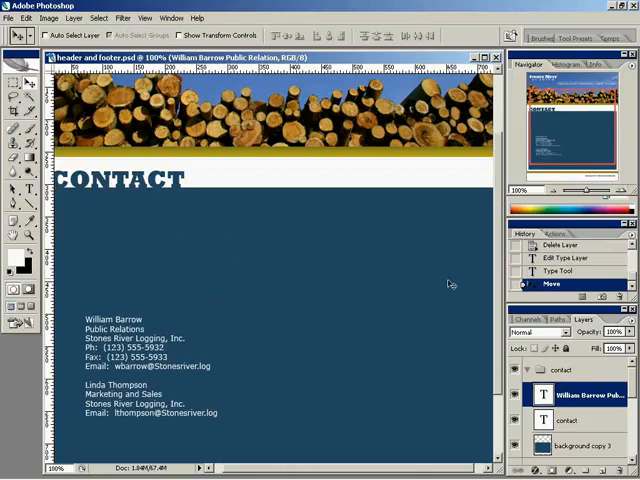
- Review the white contact details block placed in the blue panel
scroll("down", 3)
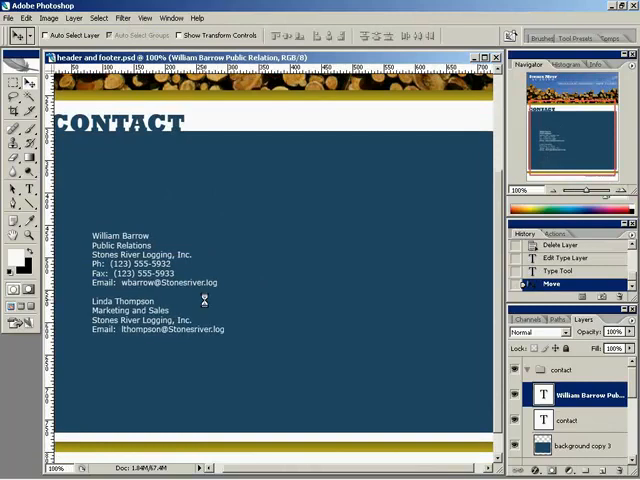
left_click(10, 18)
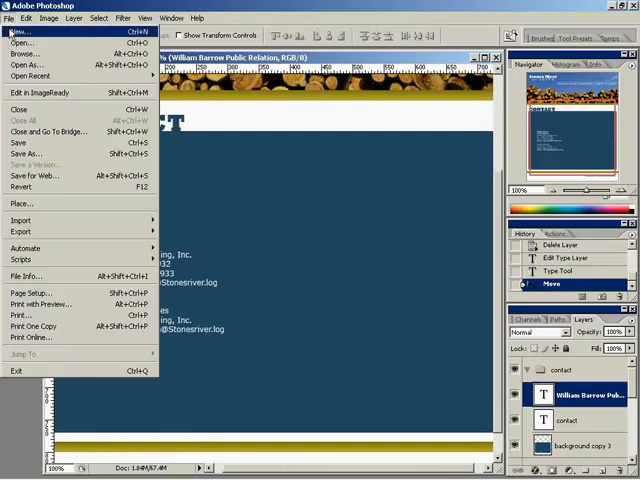
- Preview burningLogs, forest, heavyEquipment, logCabin and lumberjack photos, then select treeRings
left_click(25, 42)
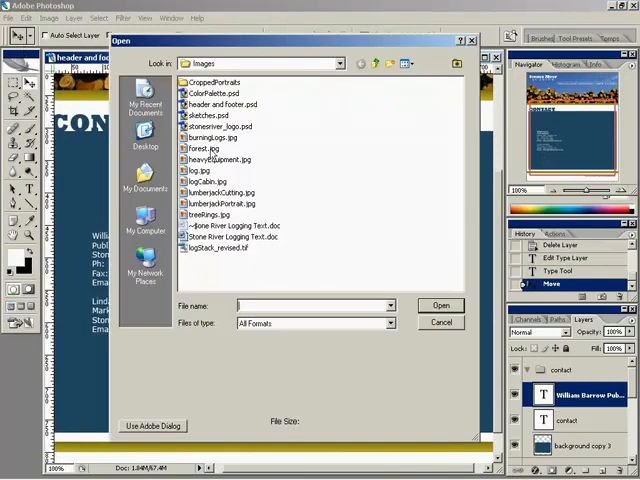
left_click(204, 138)
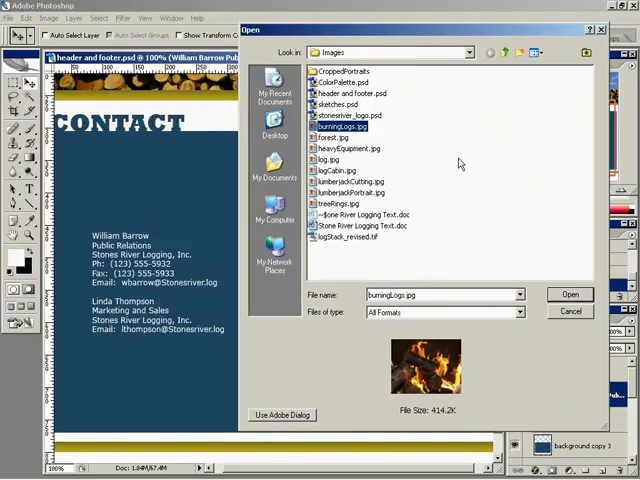
left_click(333, 137)
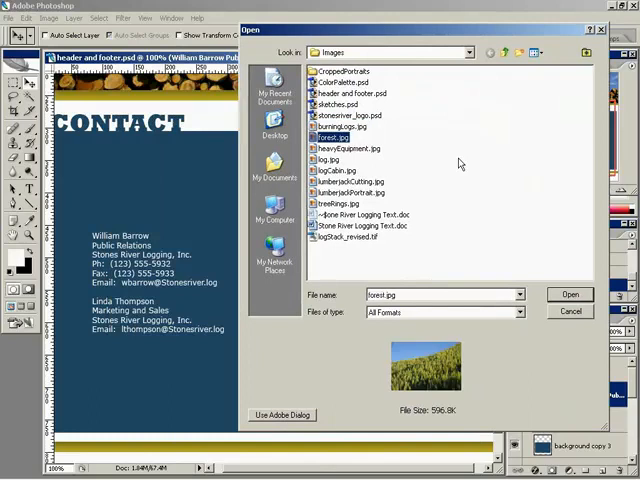
left_click(349, 148)
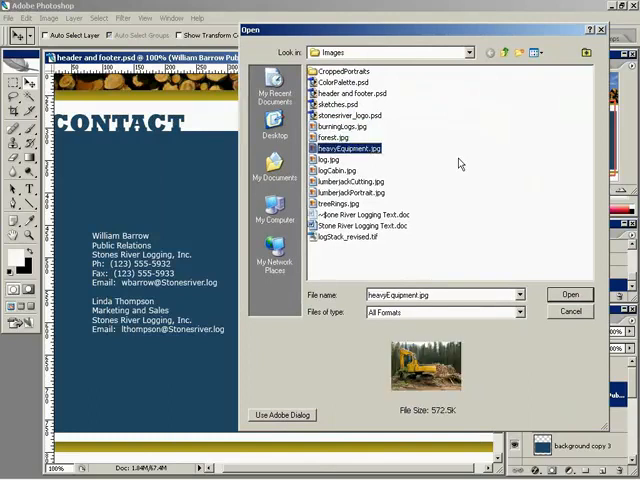
left_click(340, 159)
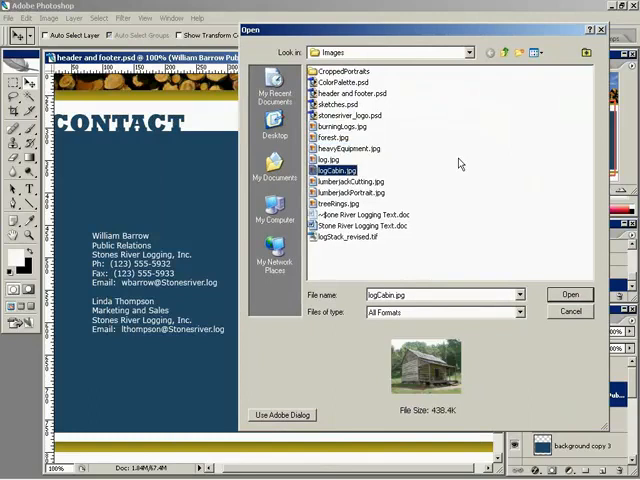
left_click(356, 181)
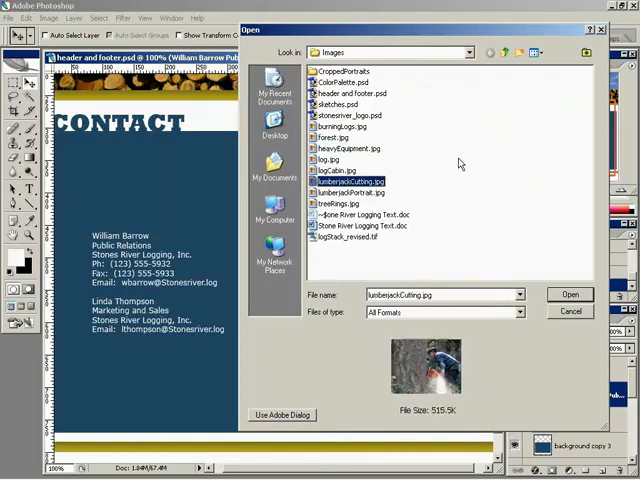
left_click(351, 192)
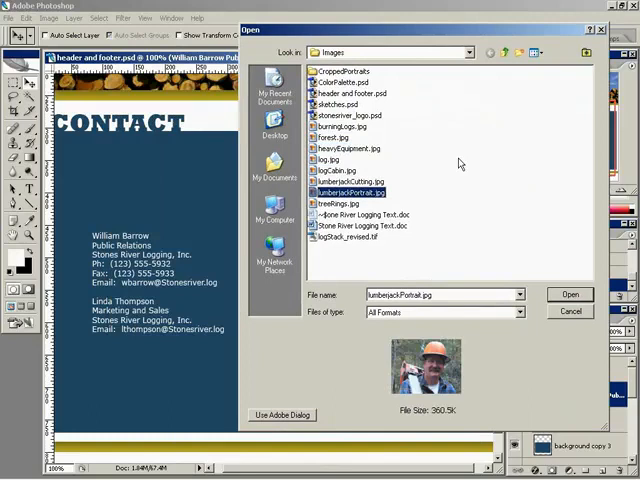
left_click(343, 203)
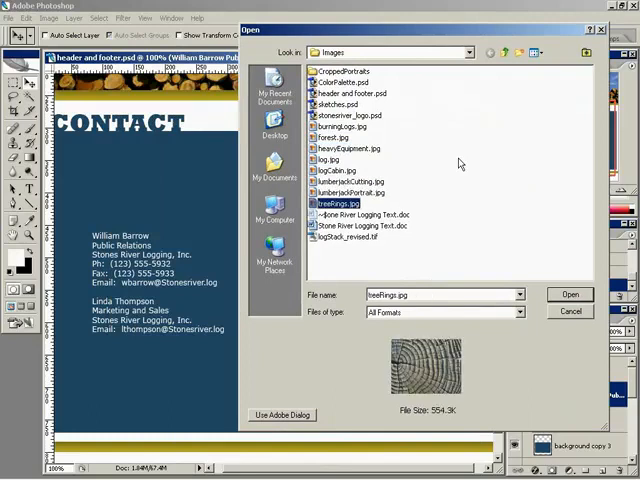
mouse_move(402, 145)
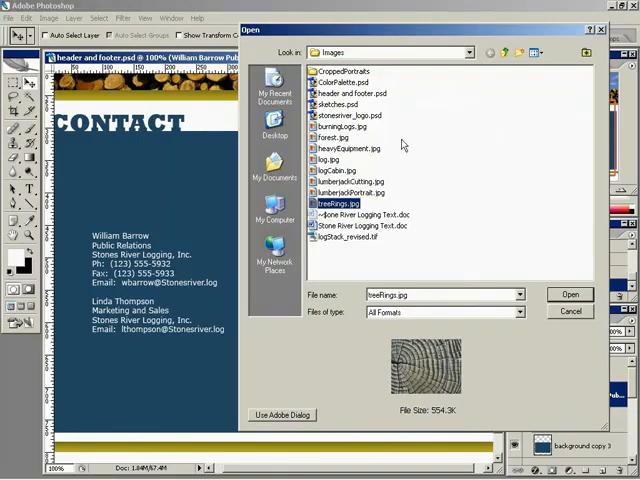
mouse_move(420, 151)
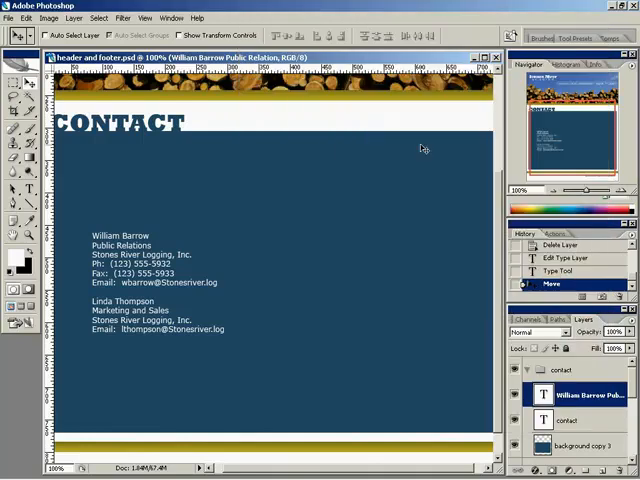
mouse_move(430, 214)
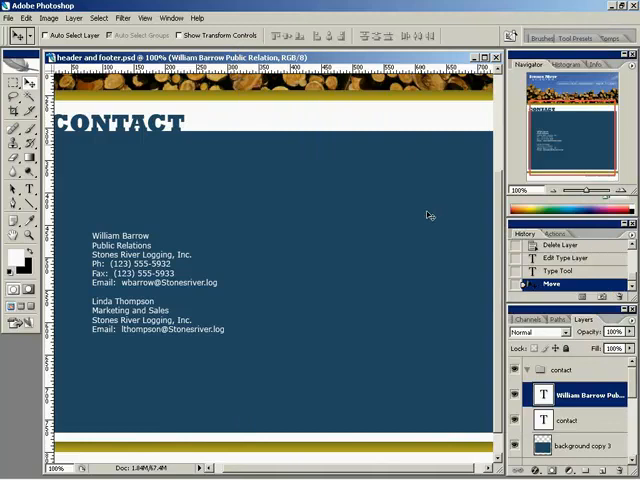
mouse_move(527, 164)
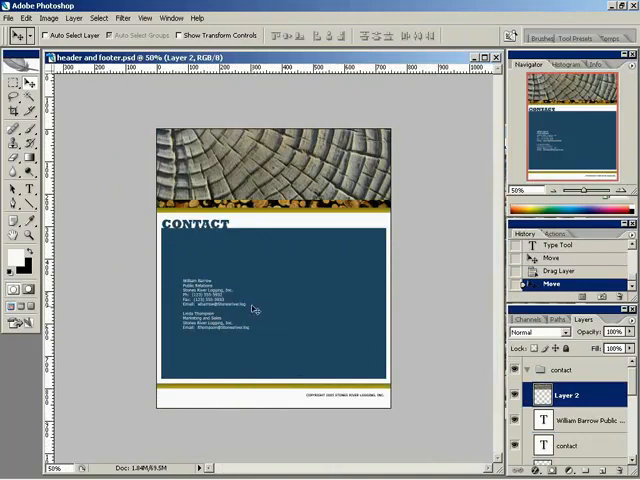
mouse_move(215, 313)
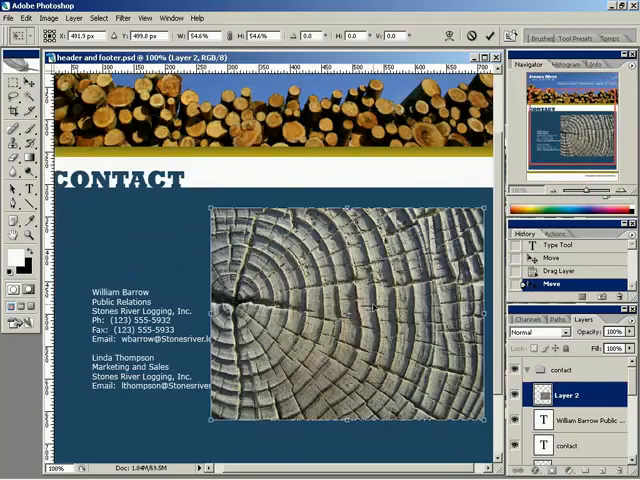
mouse_move(551, 196)
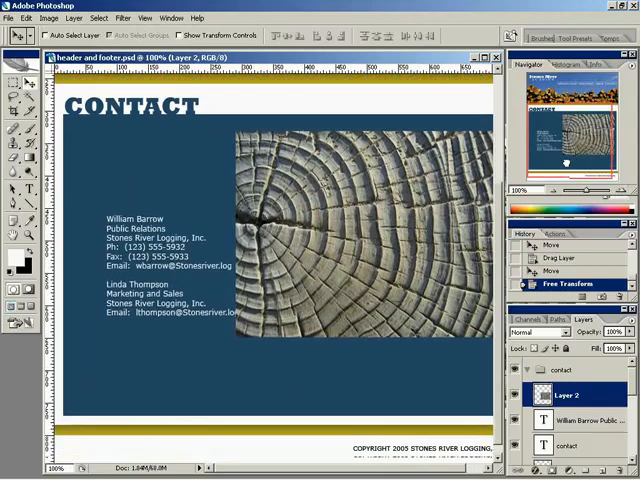
left_click(575, 420)
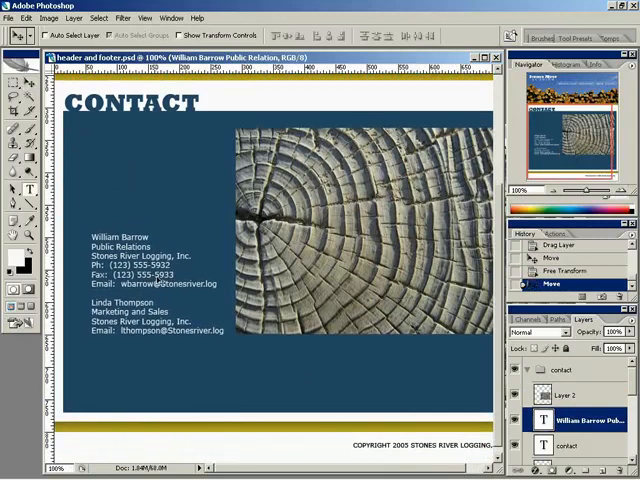
left_click(28, 191)
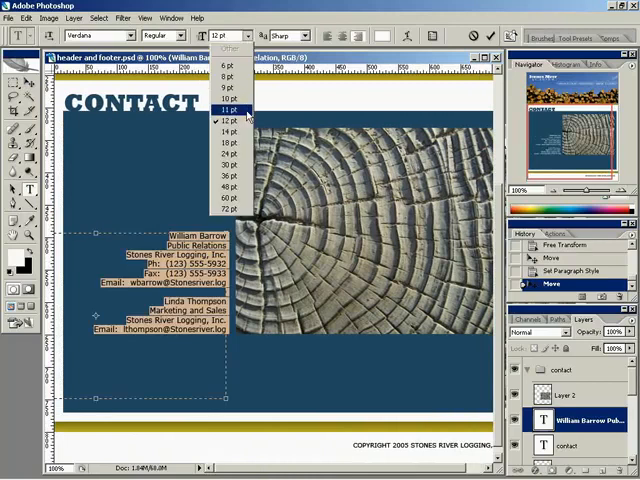
left_click(225, 98)
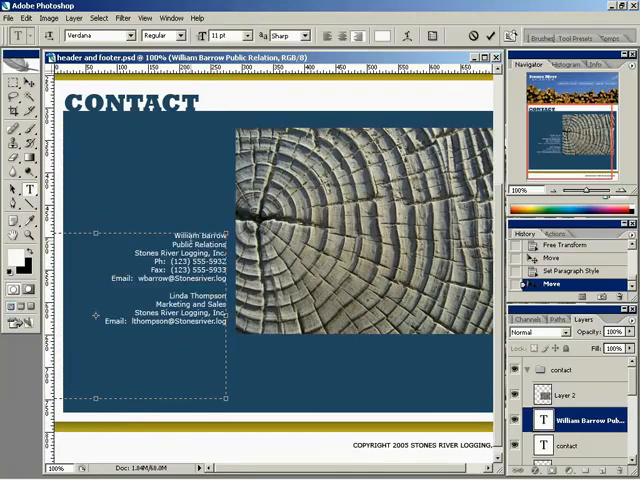
left_click(243, 36)
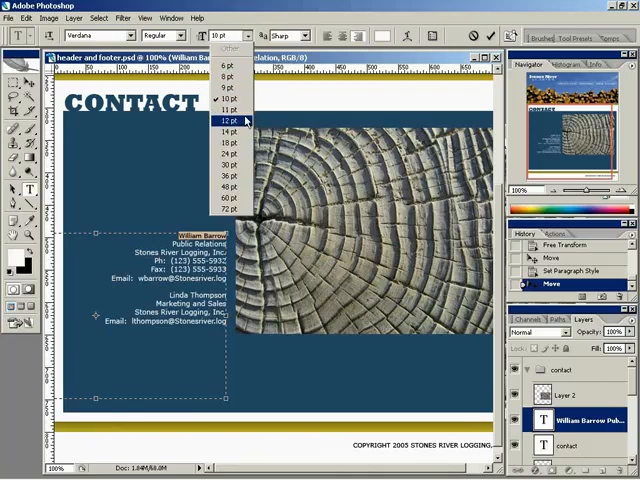
left_click(228, 120)
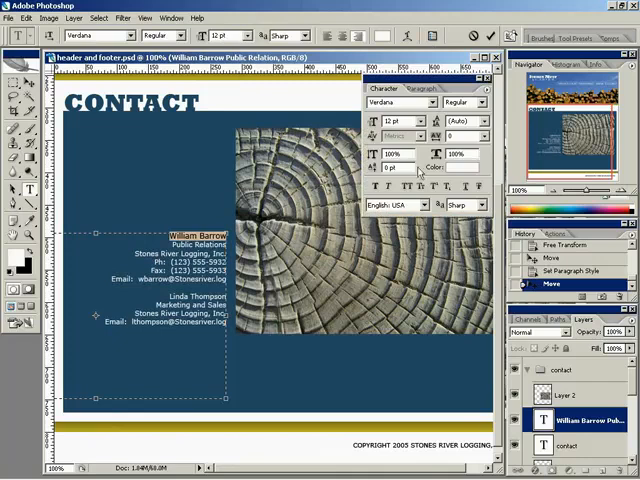
left_click(483, 103)
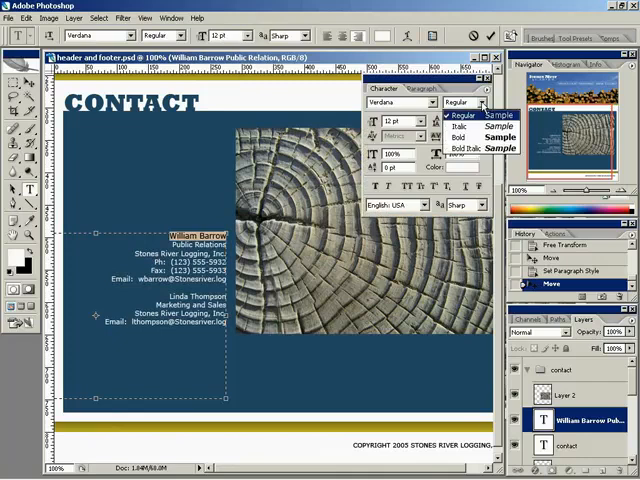
left_click(465, 137)
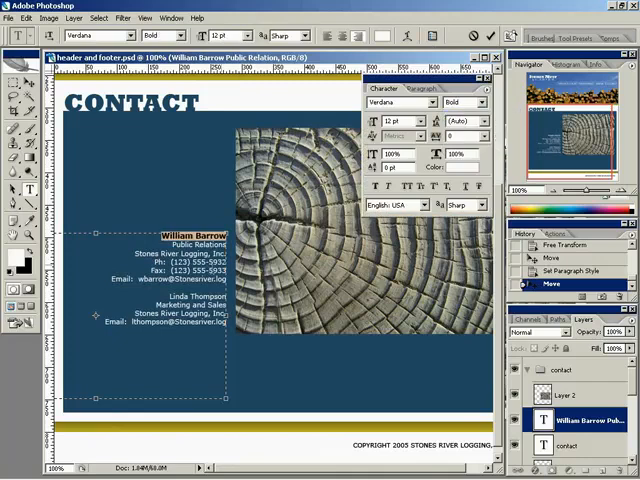
left_click(463, 103)
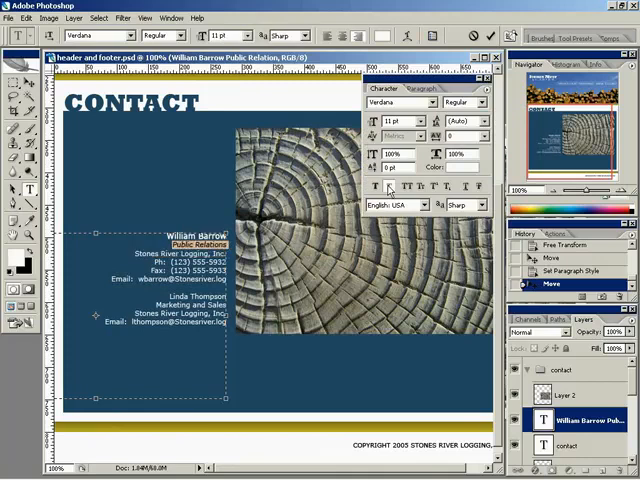
- Make the Public Relations title italic and slightly smaller
left_click(413, 121)
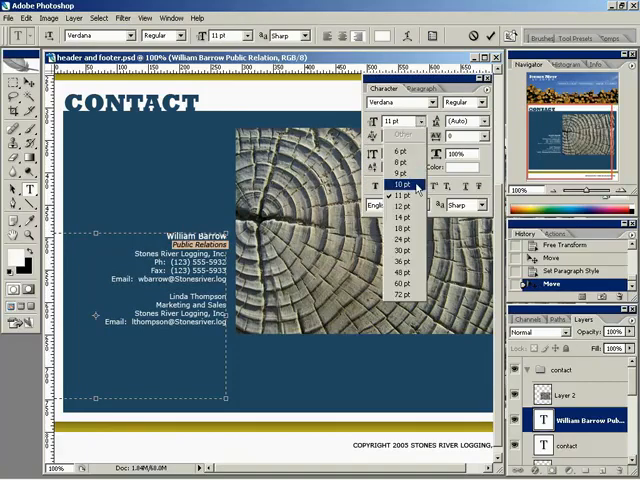
left_click(405, 184)
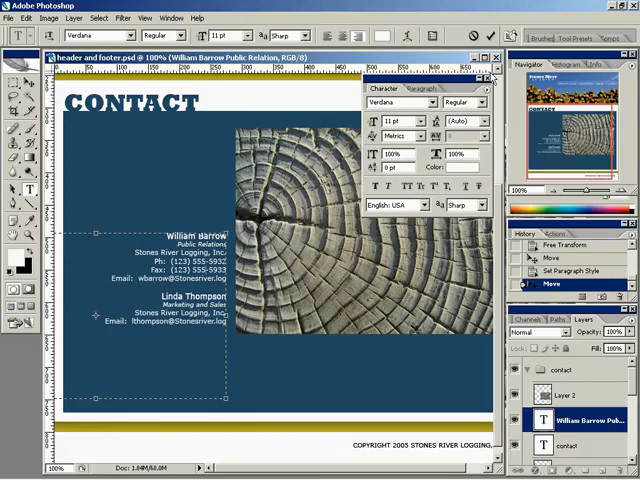
left_click(491, 88)
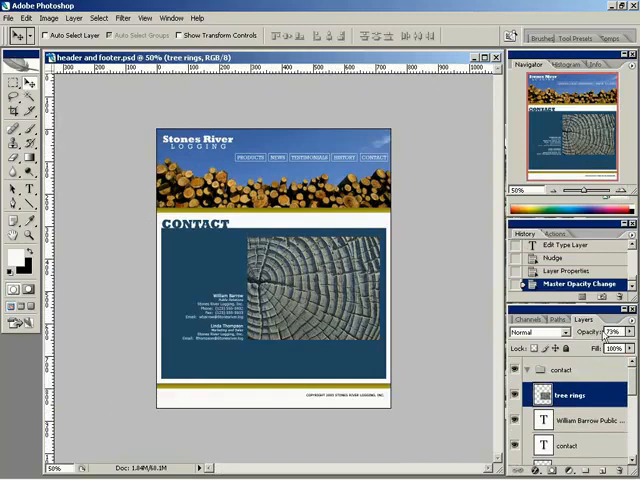
- Test lower and full opacity, then Darken and Multiply blending on the tree rings texture
left_click(611, 331)
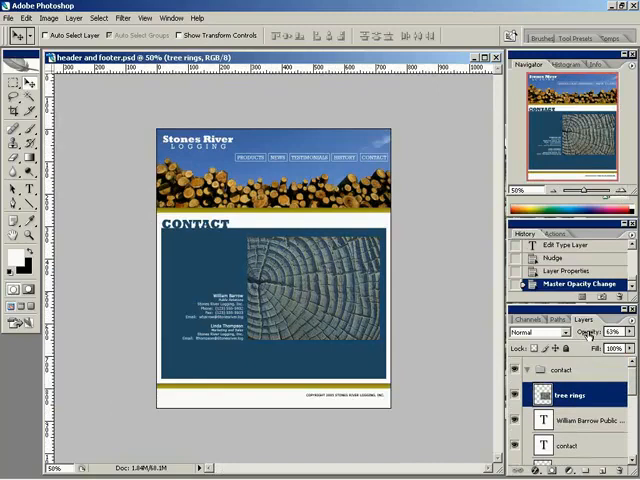
left_click(614, 331)
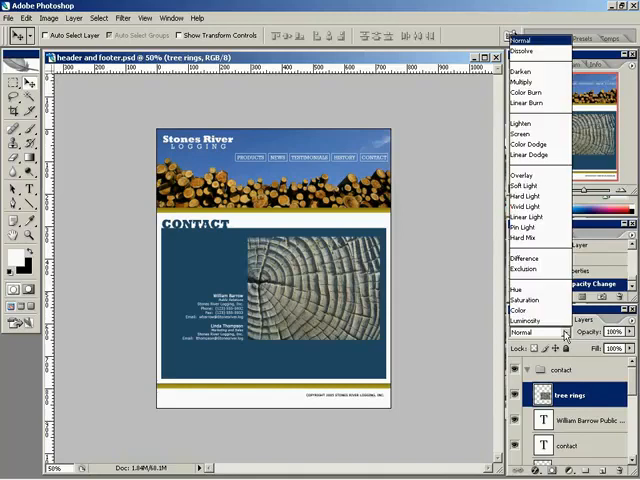
mouse_move(535, 70)
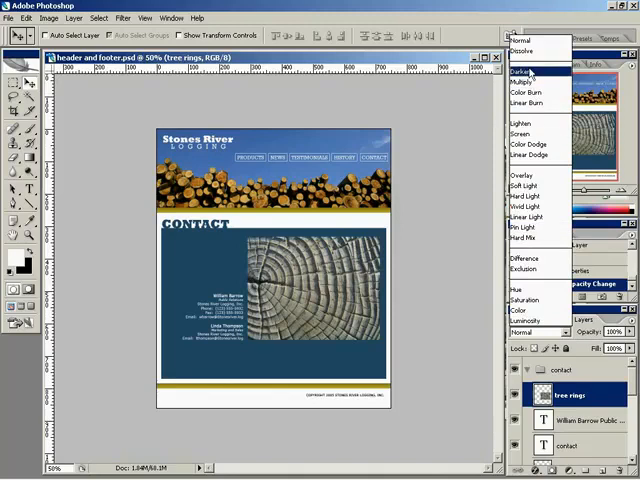
mouse_move(525, 80)
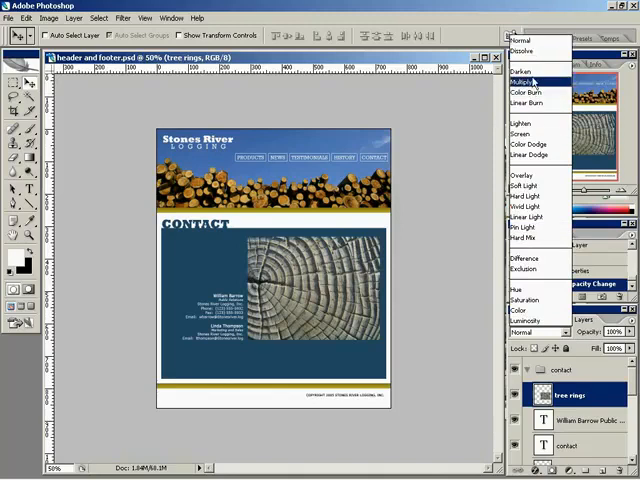
left_click(522, 69)
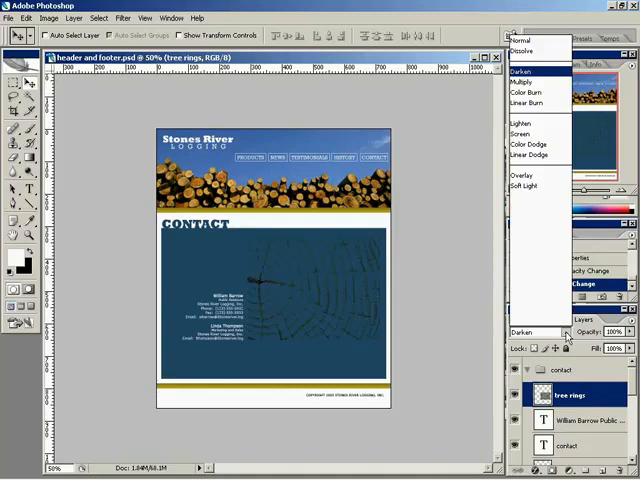
left_click(521, 81)
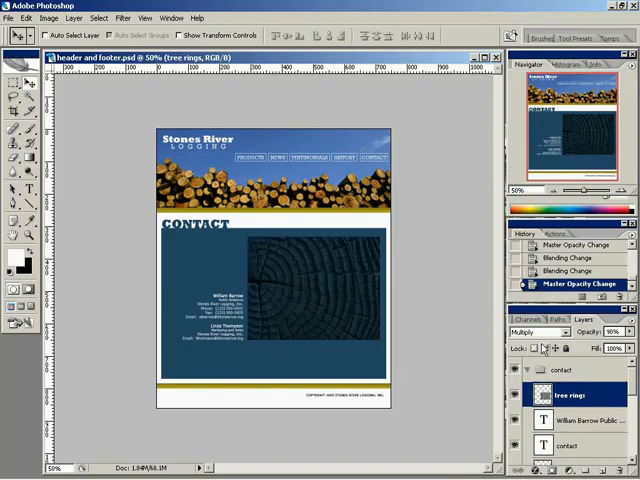
- Try Overlay and Vivid Light, then return the texture to Normal at 40% opacity
left_click(540, 331)
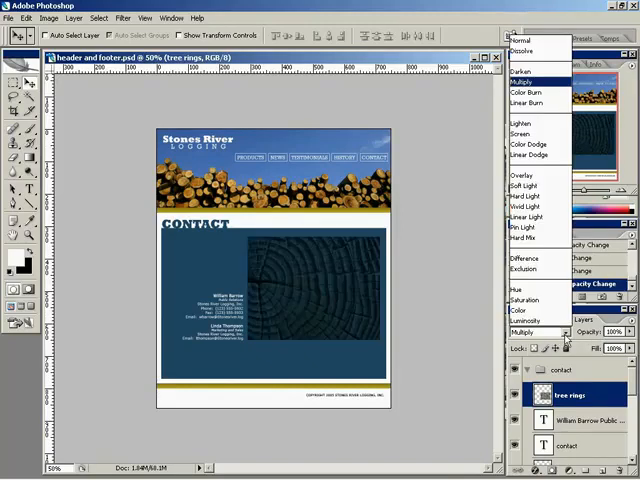
left_click(522, 189)
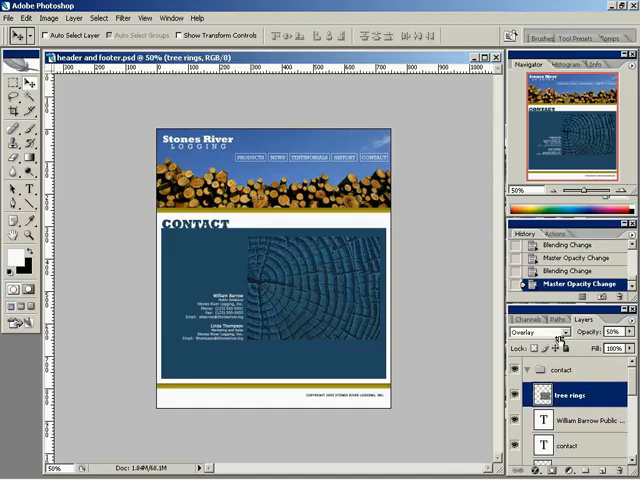
left_click(609, 331)
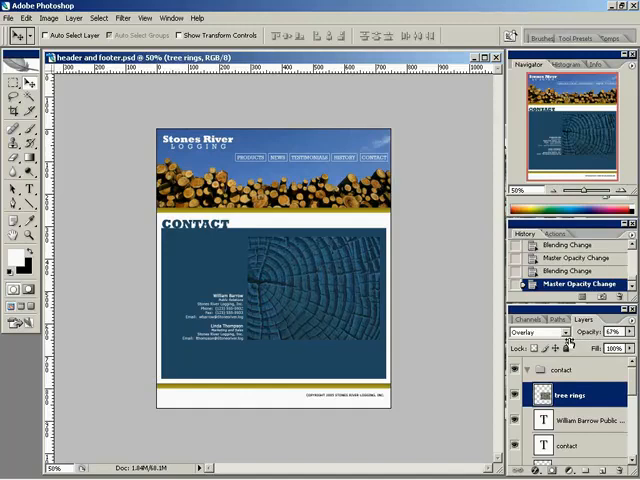
left_click(528, 333)
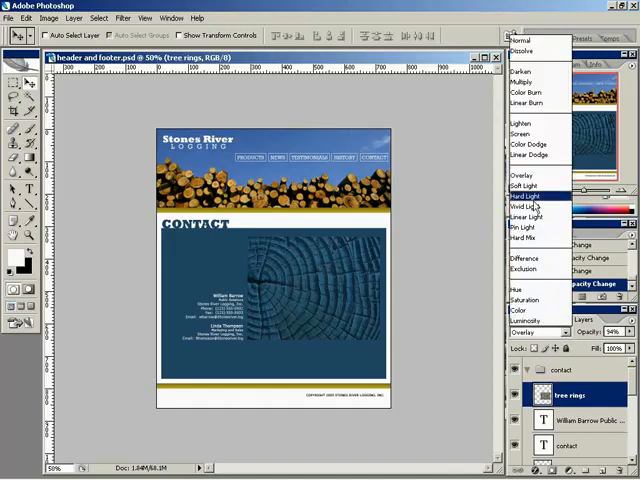
left_click(526, 208)
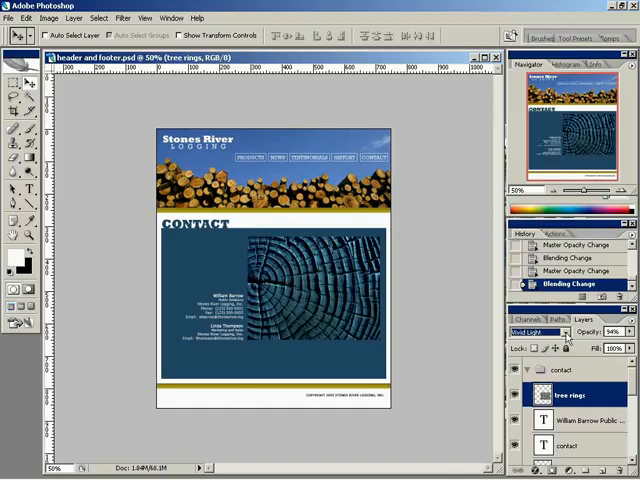
left_click(536, 331)
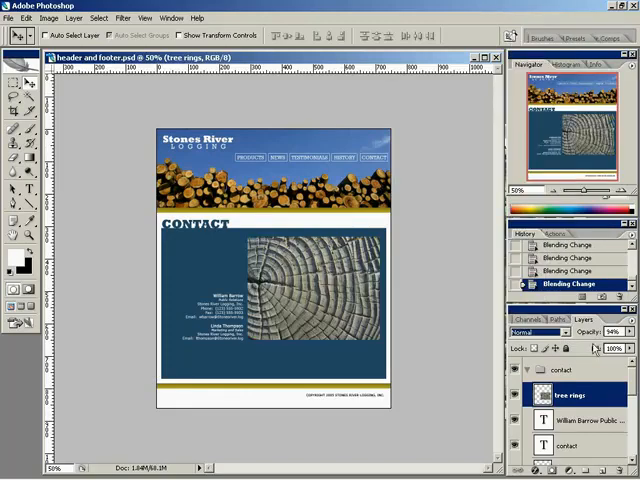
left_click(583, 331)
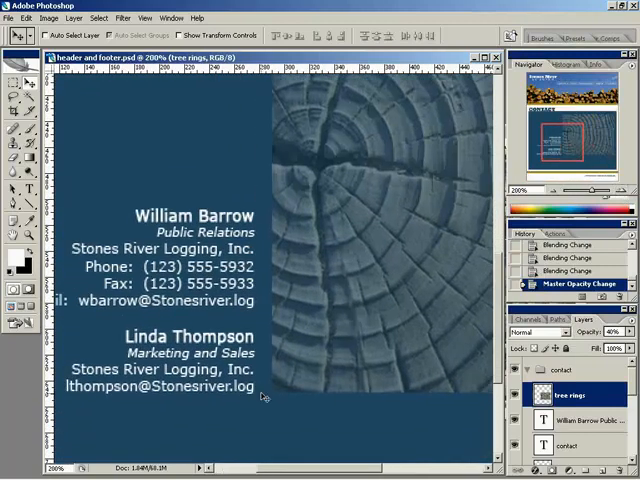
left_click(580, 419)
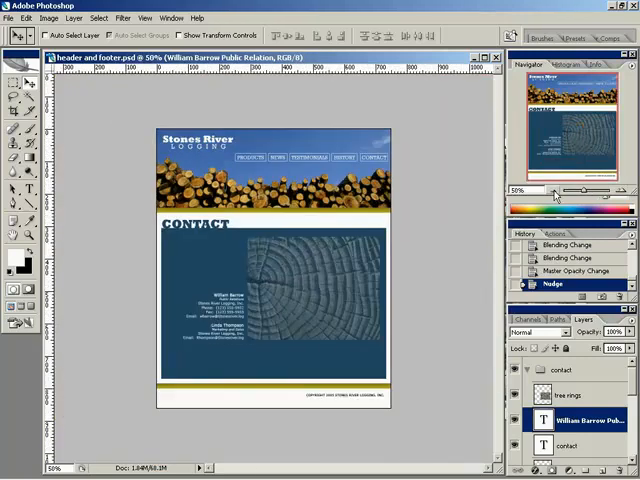
mouse_move(407, 306)
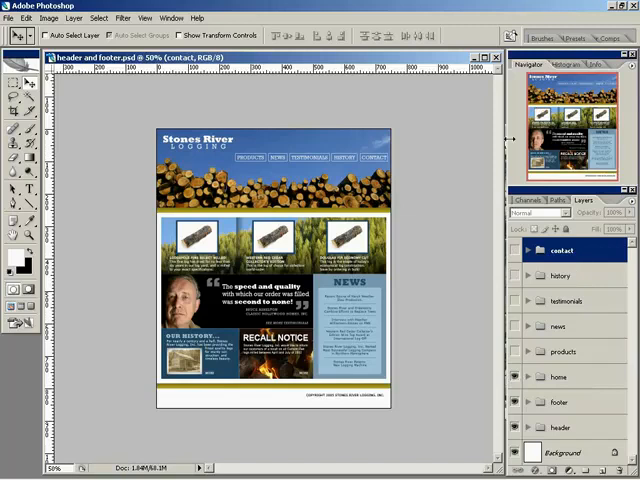
mouse_move(95, 288)
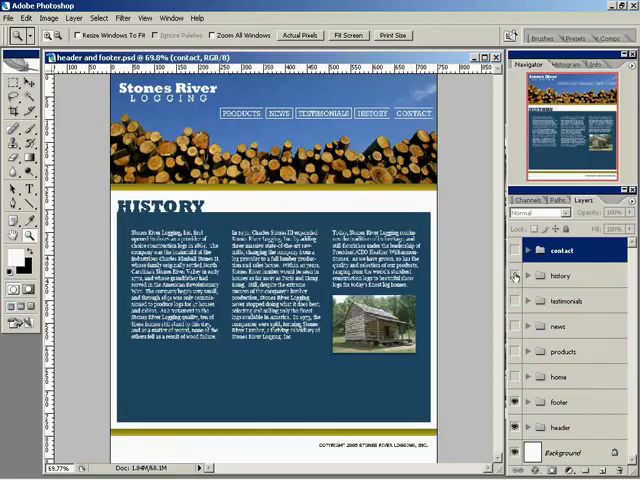
- Hide the history page group so the home page layout shows
left_click(519, 251)
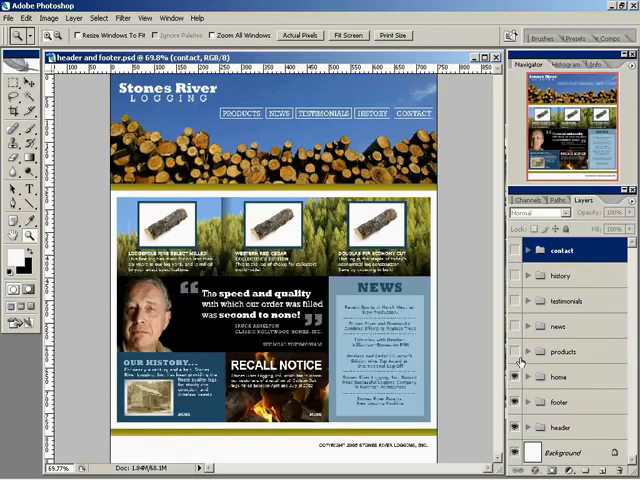
mouse_move(515, 377)
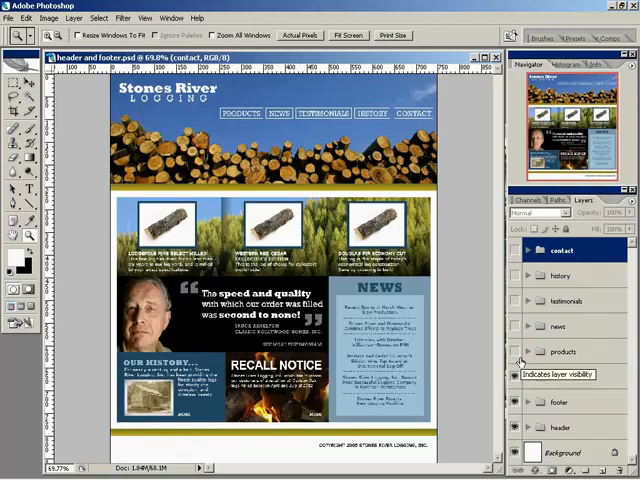